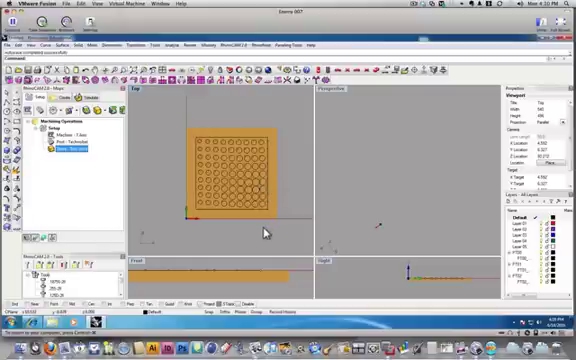
pyautogui.moveTo(200, 222)
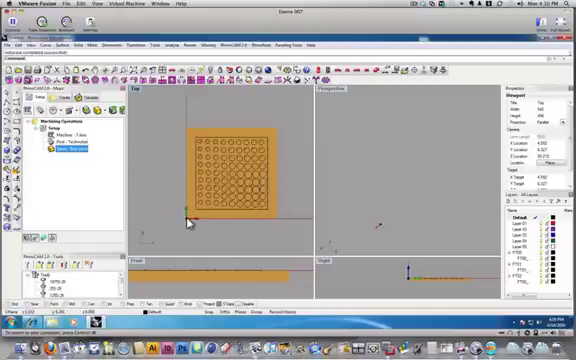
pyautogui.moveTo(396, 244)
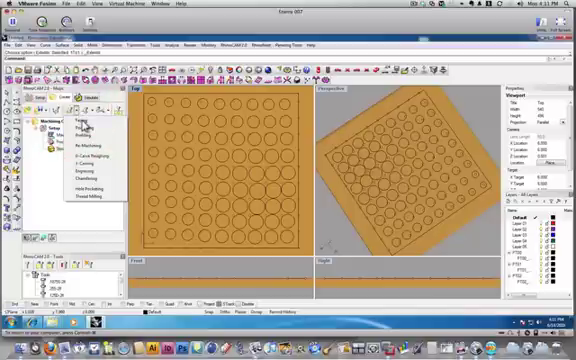
pyautogui.moveTo(90, 184)
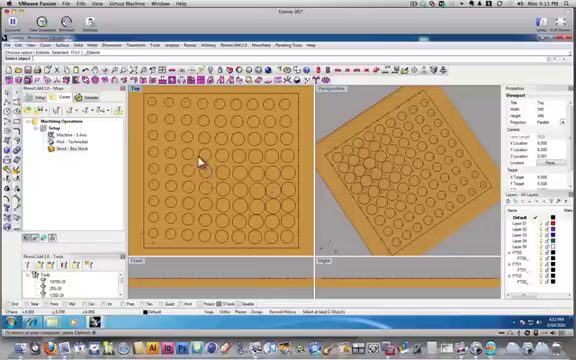
pyautogui.moveTo(180, 136)
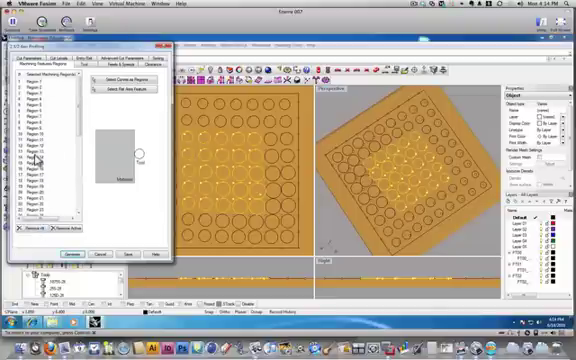
# - Review the tile's circle curves listed as the profiling drive regions
pyautogui.click(40, 158)
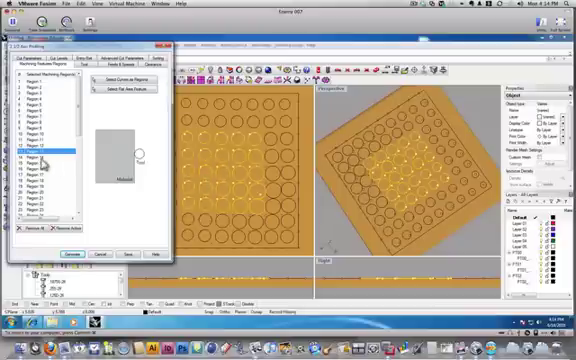
pyautogui.click(36, 170)
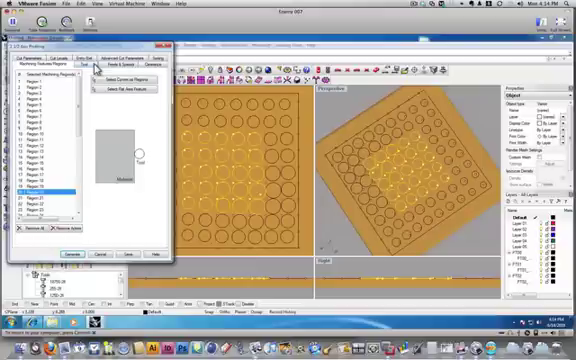
pyautogui.moveTo(90, 70)
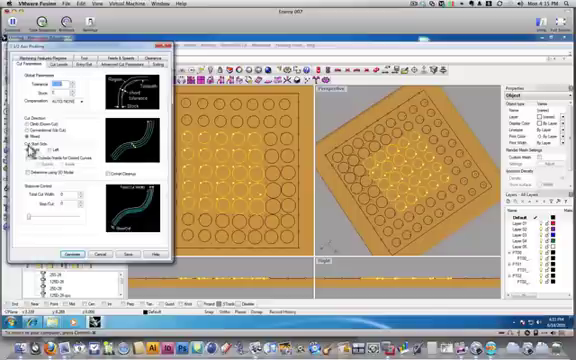
# - Set the profile's cut start side to Inside the circles and choose its cut direction
pyautogui.click(30, 148)
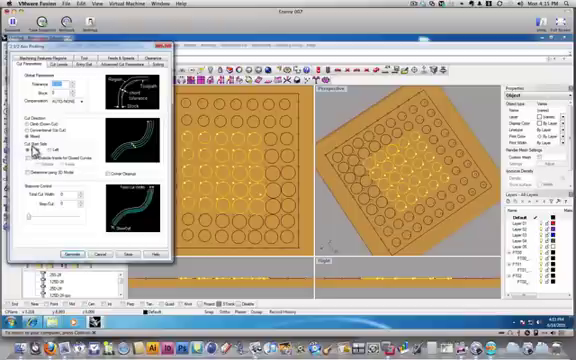
pyautogui.click(36, 148)
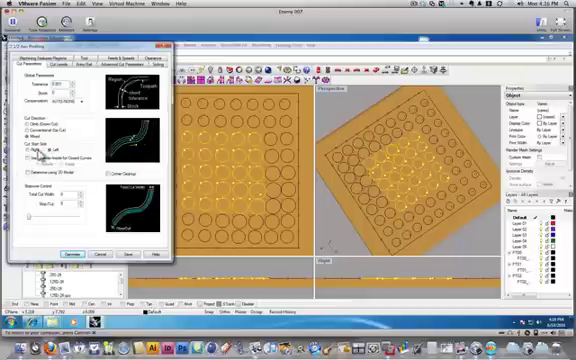
pyautogui.click(36, 156)
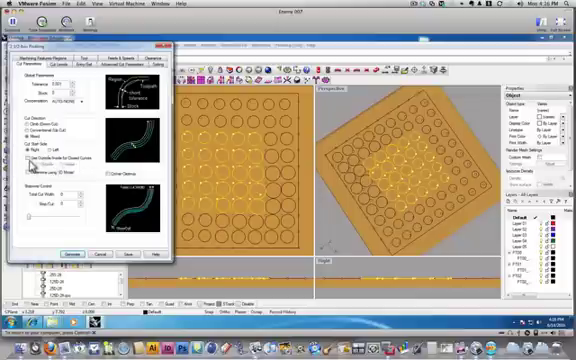
pyautogui.click(24, 160)
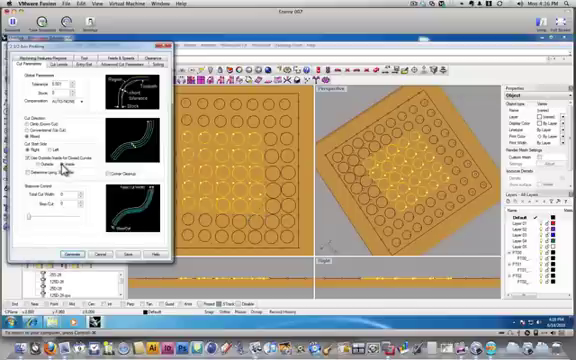
pyautogui.moveTo(62, 170)
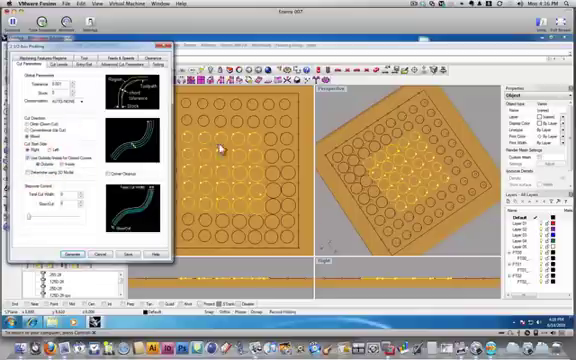
pyautogui.moveTo(212, 136)
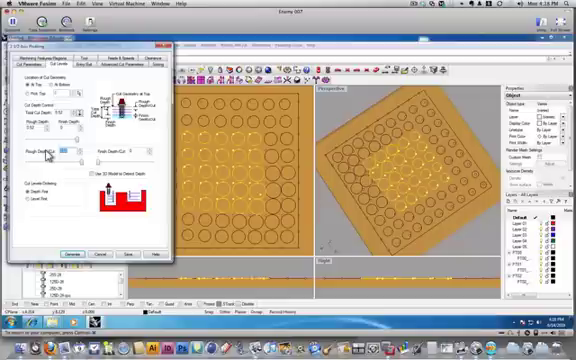
# - Enter a cut depth of -.254 for the profiling operation's cut levels
pyautogui.write('-.254')
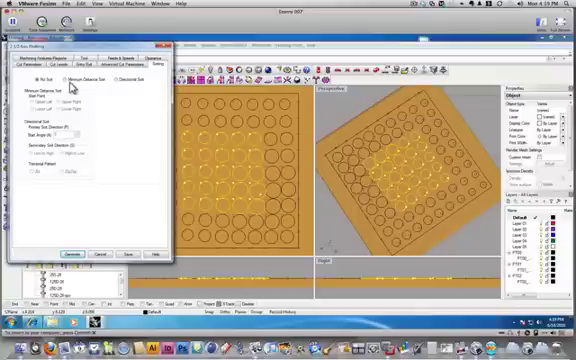
pyautogui.moveTo(210, 138)
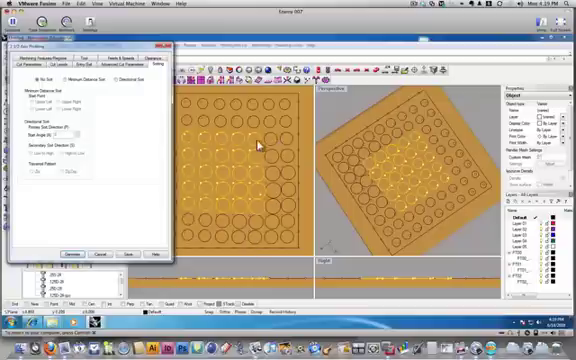
# - Choose an entry motion for the profiling toolpath in the Entry/Exit settings
pyautogui.click(64, 88)
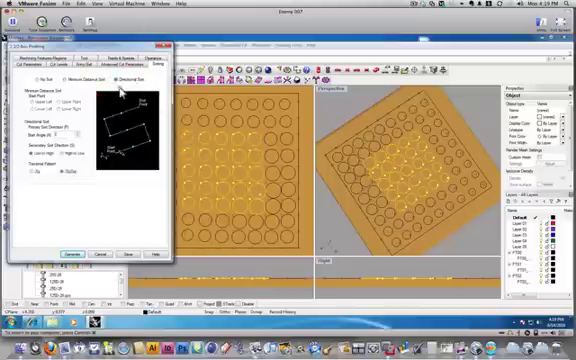
pyautogui.moveTo(260, 138)
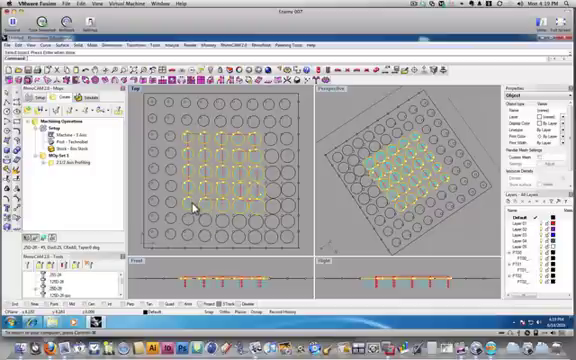
pyautogui.moveTo(264, 138)
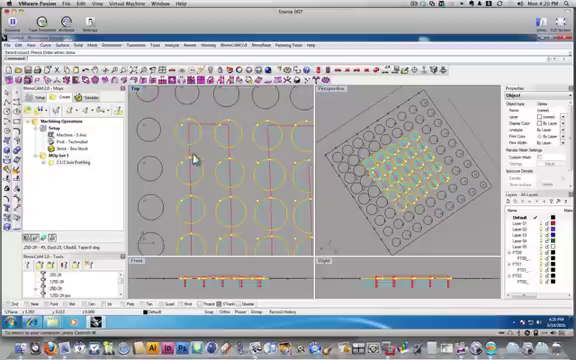
pyautogui.moveTo(228, 172)
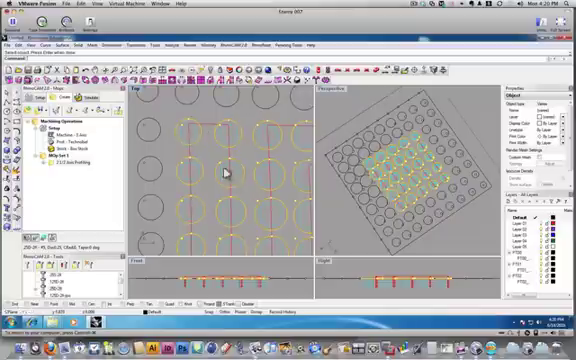